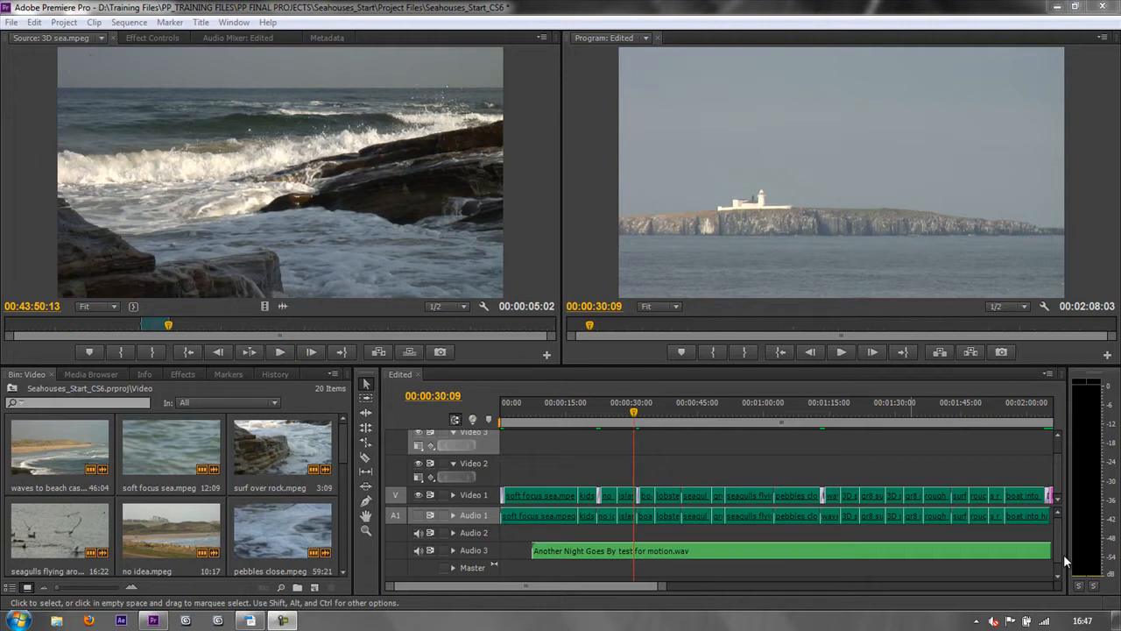
{"action": "mouse_move", "coordinate": [528, 452]}
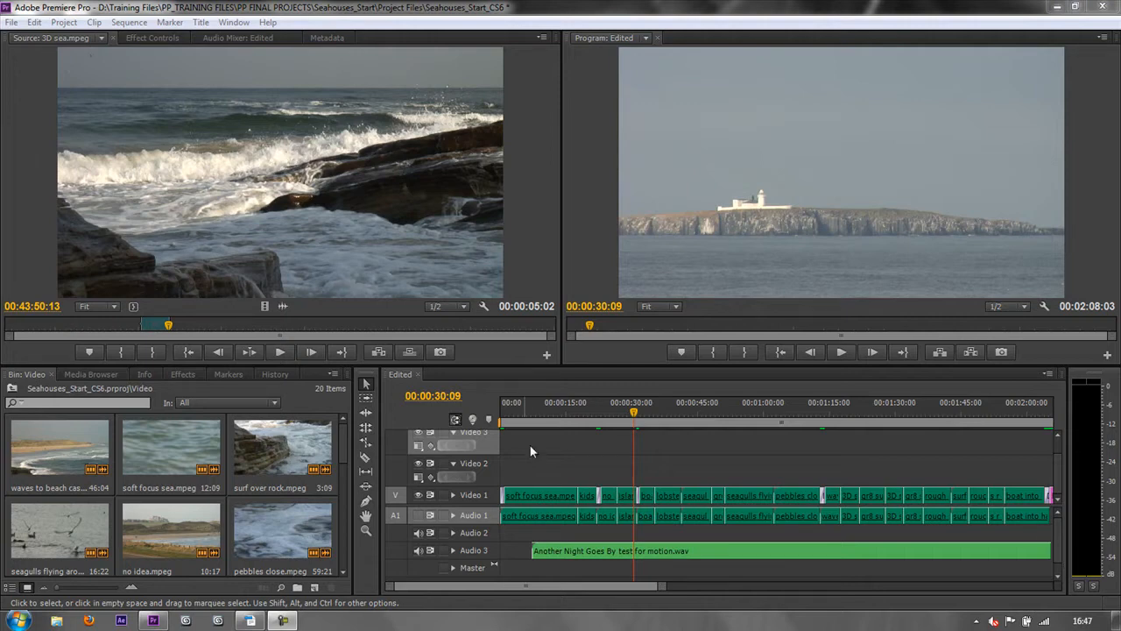
{"action": "mouse_move", "coordinate": [119, 235]}
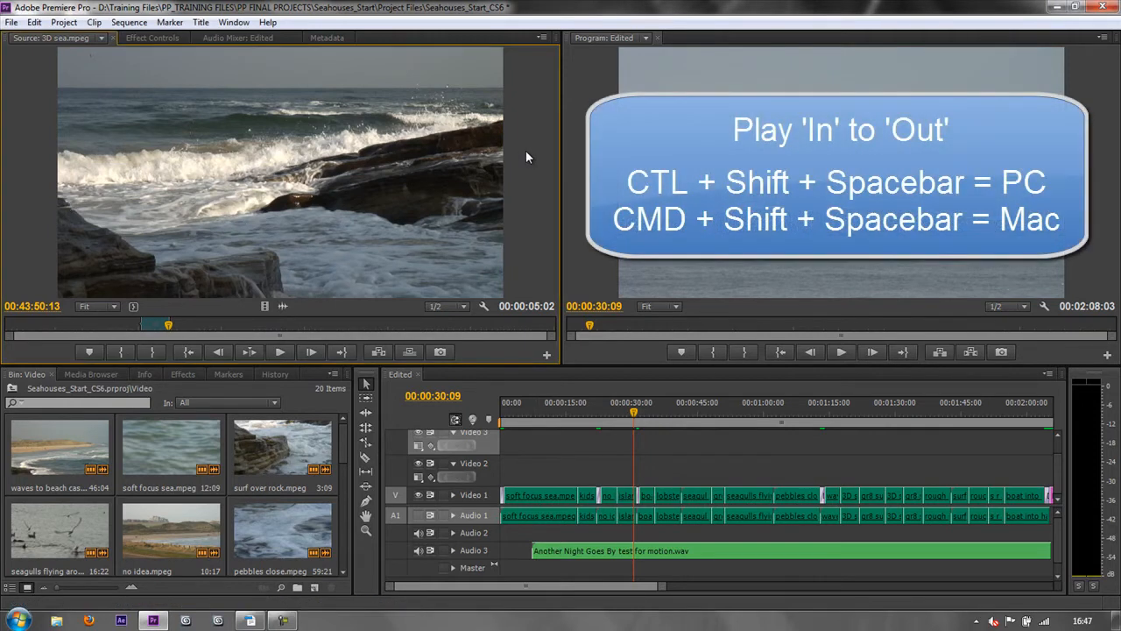
Preview the marked section of 3D sea.mpeg and make it a subclip named 'Sideways Wave'
{"action": "left_click", "coordinate": [310, 350]}
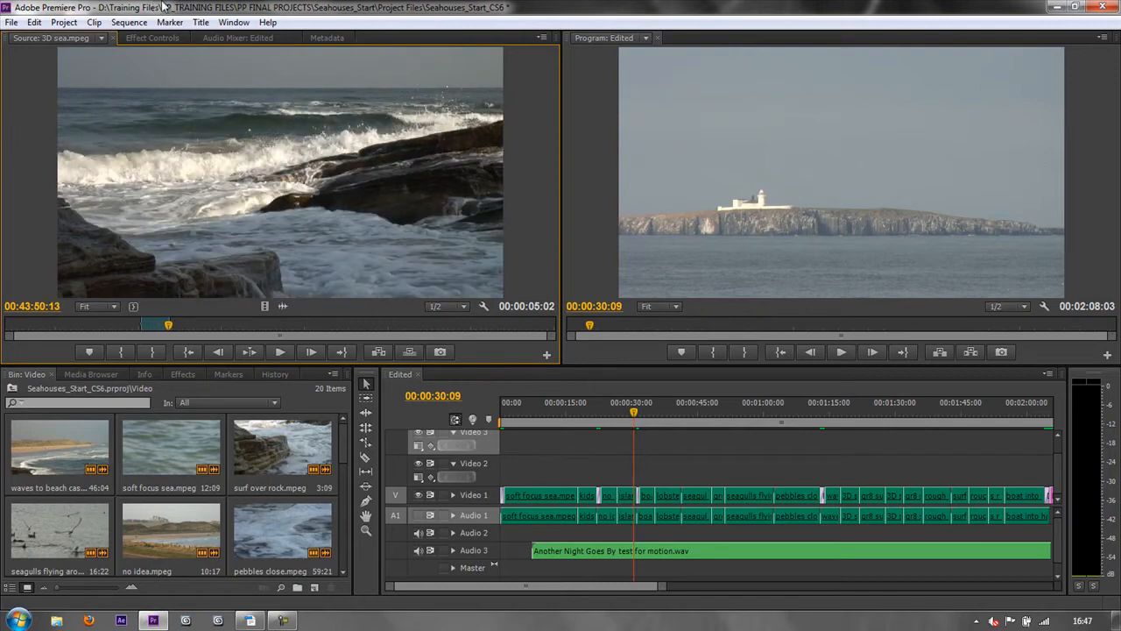
{"action": "mouse_move", "coordinate": [245, 193]}
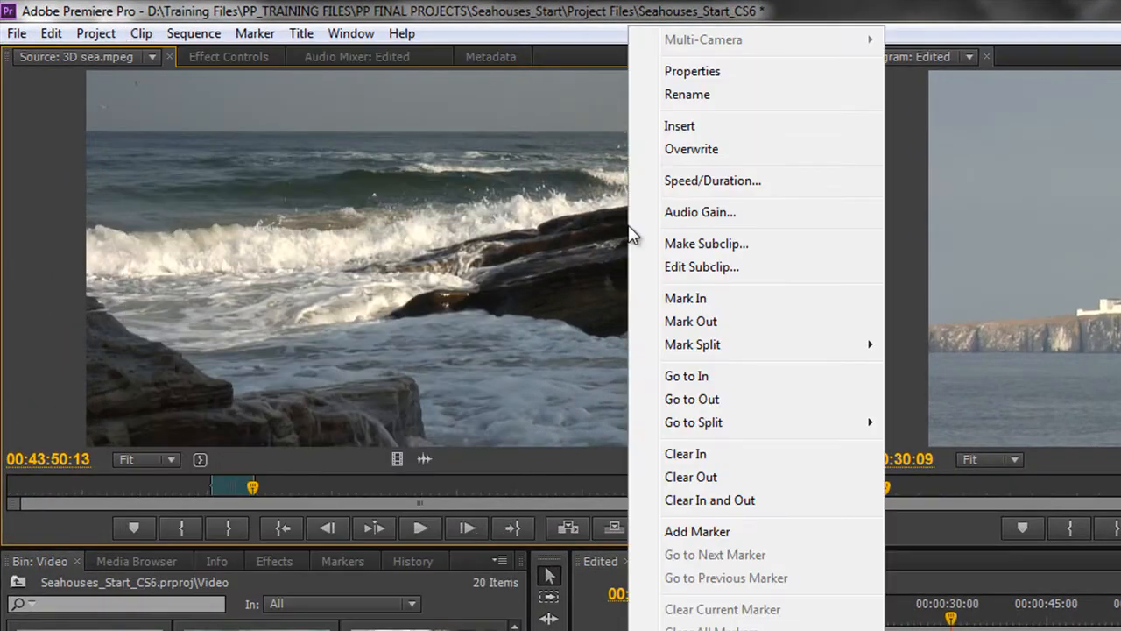
{"action": "mouse_move", "coordinate": [706, 243]}
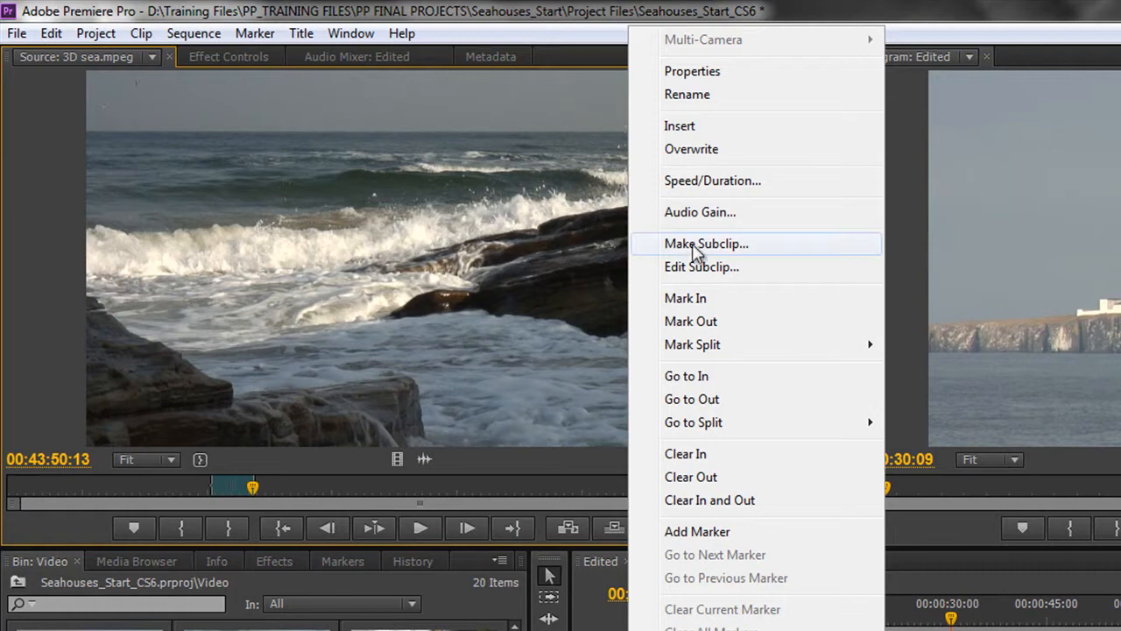
{"action": "left_click", "coordinate": [706, 243]}
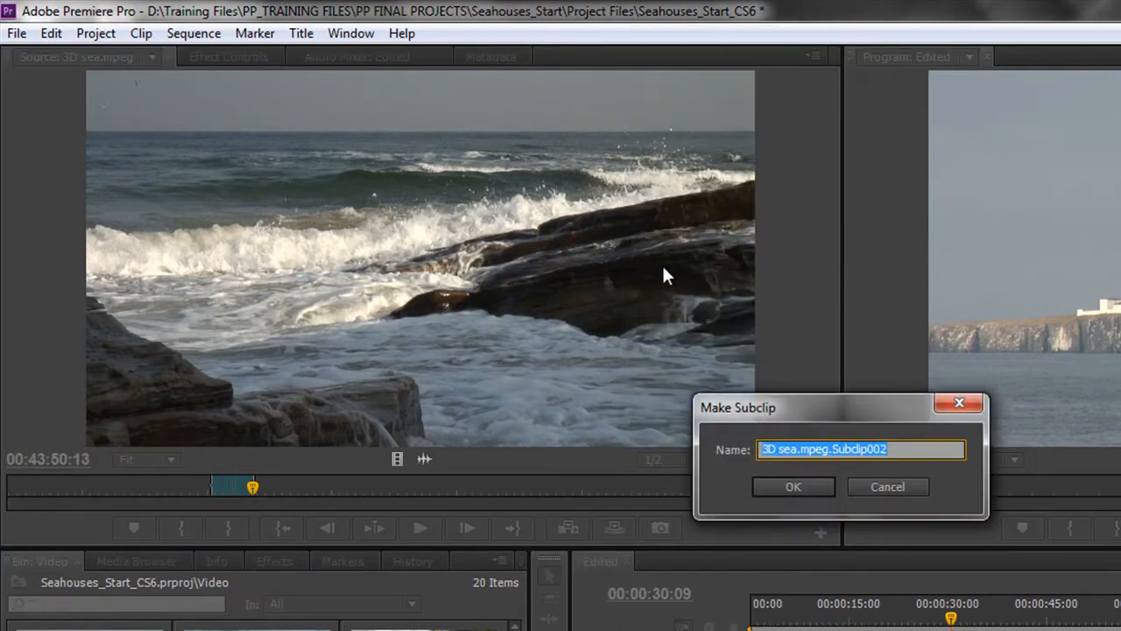
{"action": "left_click", "coordinate": [895, 448]}
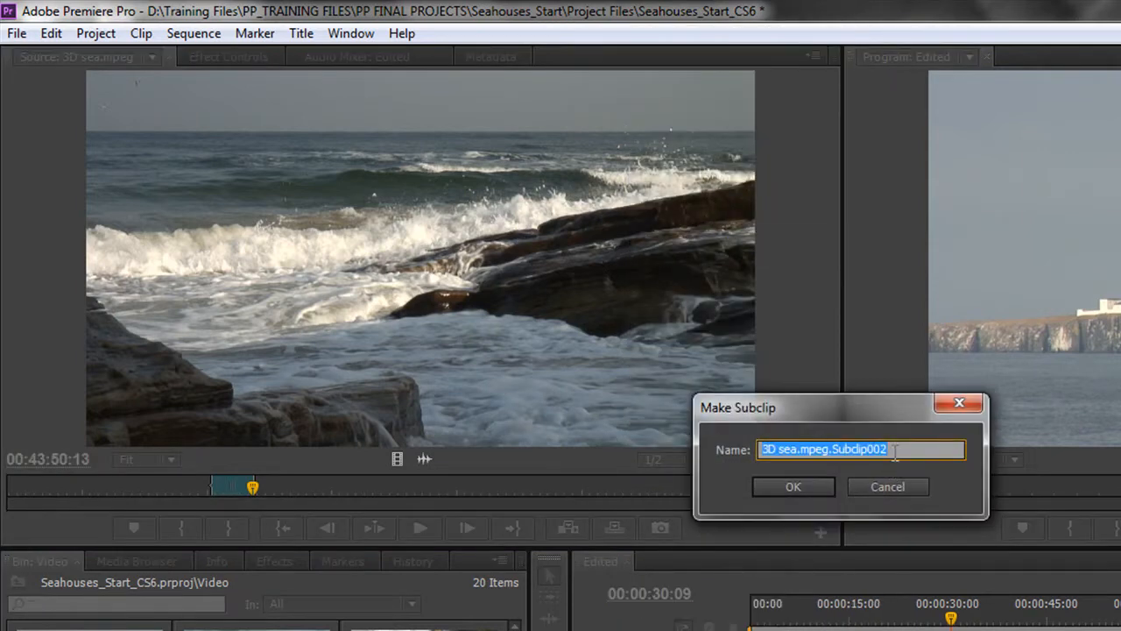
{"action": "type", "text": "Sideways Wave"}
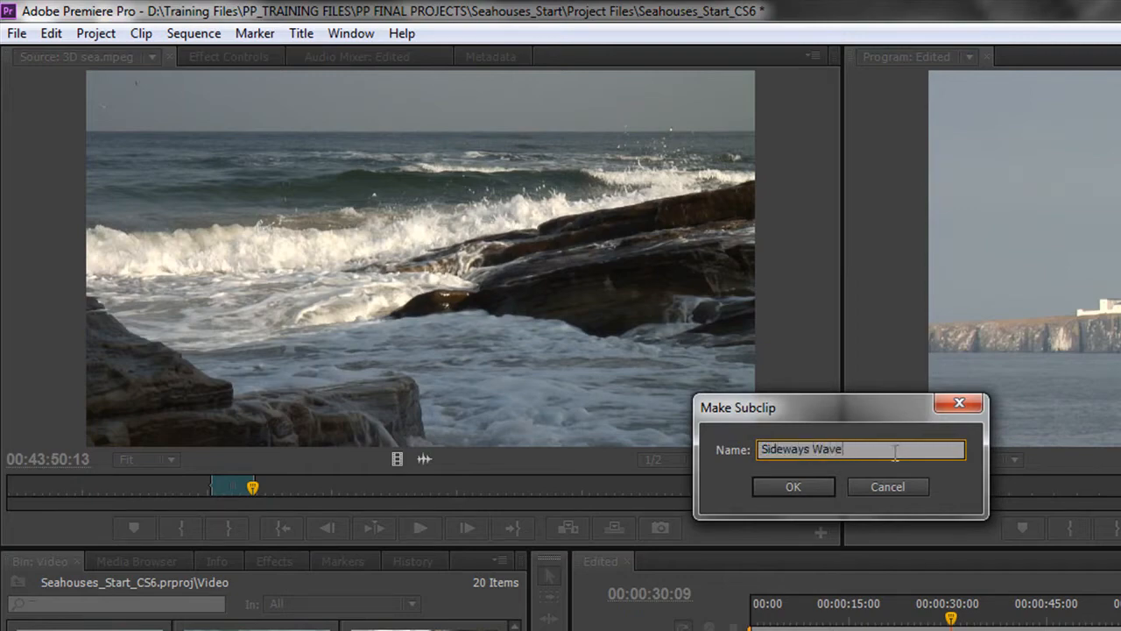
{"action": "left_click", "coordinate": [792, 487]}
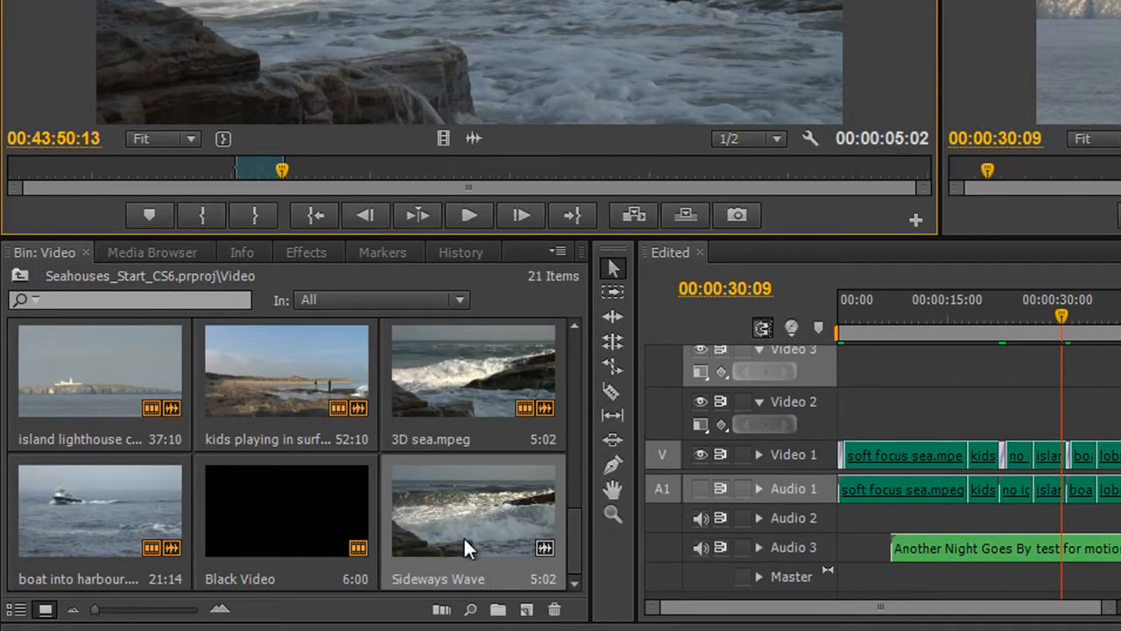
Drag Sideways Wave onto Video 2 and move the playhead onto it
{"action": "left_click_drag", "start_coordinate": [473, 508], "coordinate": [929, 411]}
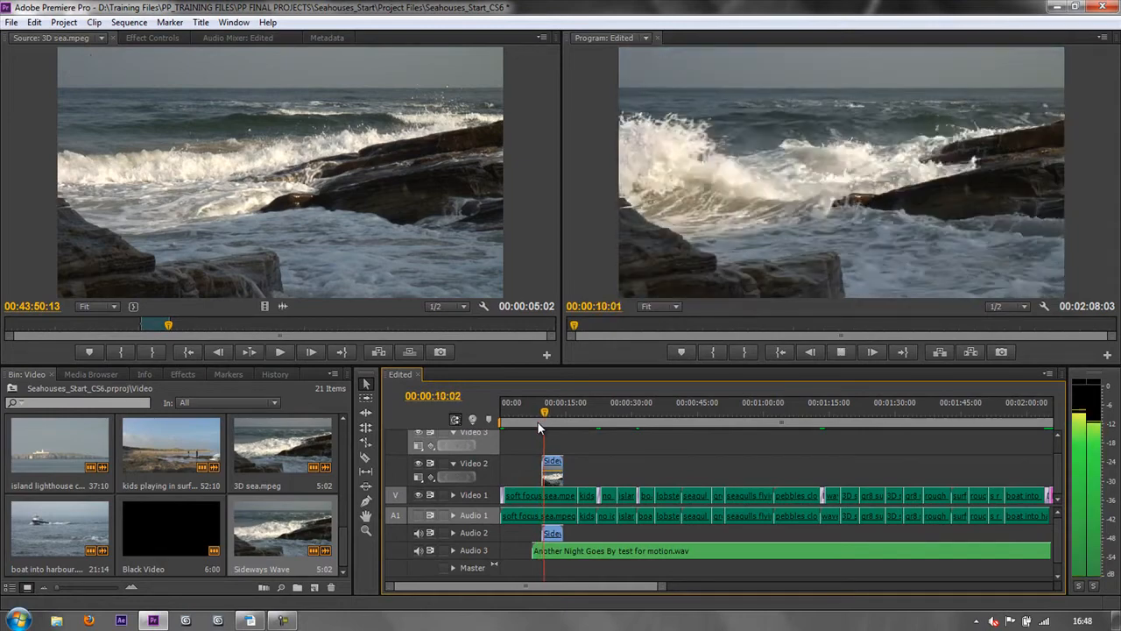
{"action": "left_click", "coordinate": [554, 413]}
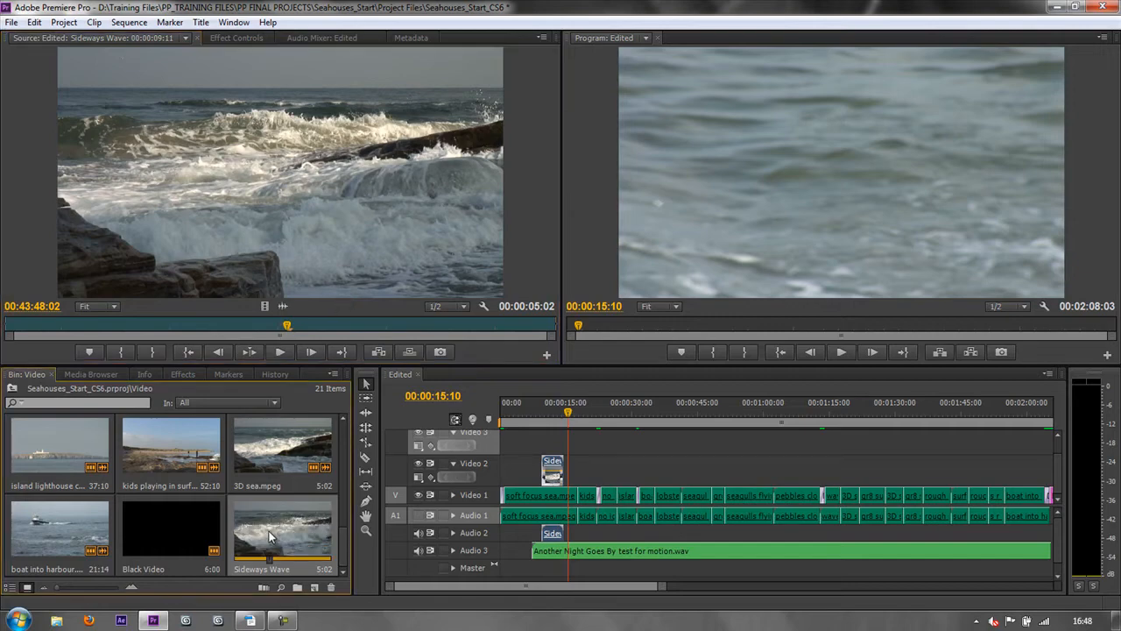
Via Edit Subclip, set Sideways Wave's end to 00:44:18:17 and scrub the longer clip
{"action": "right_click", "coordinate": [283, 534]}
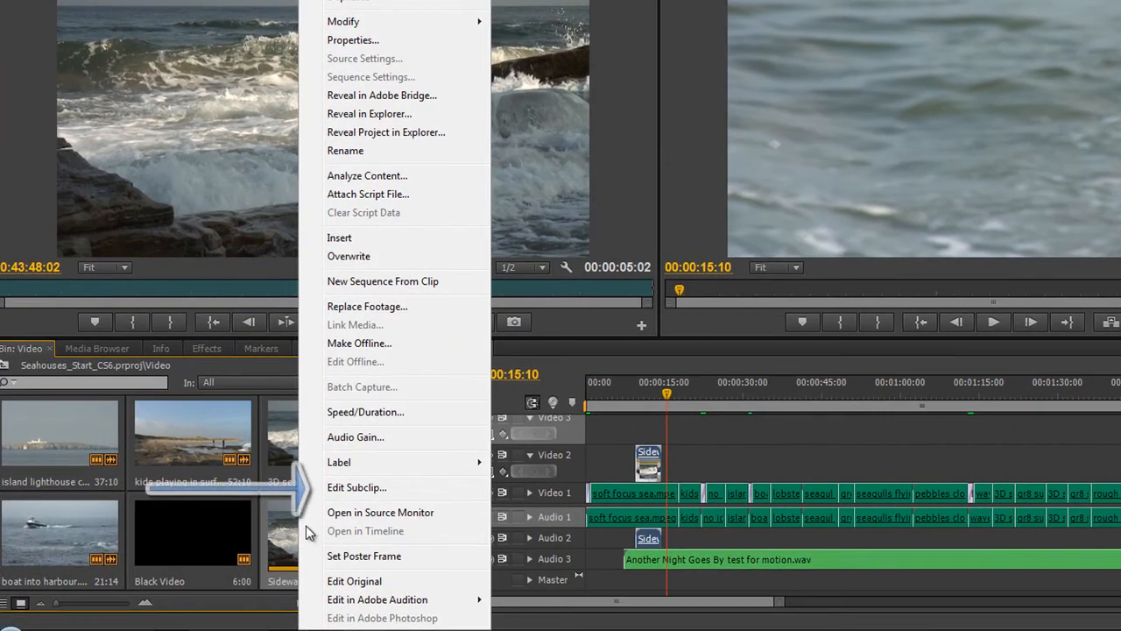
{"action": "left_click", "coordinate": [357, 487]}
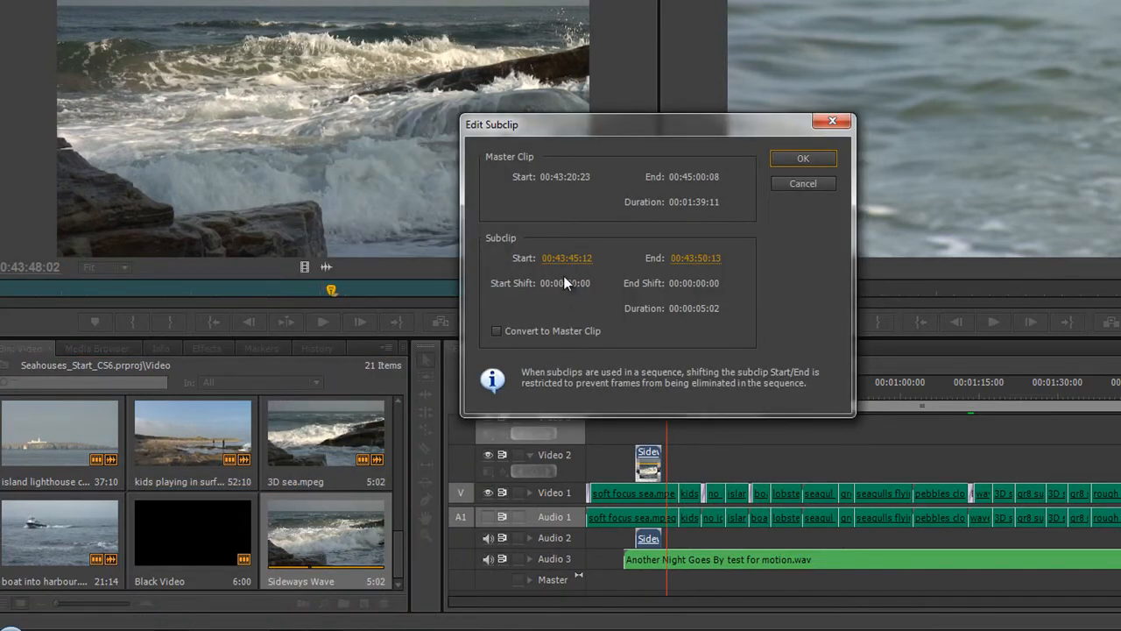
{"action": "mouse_move", "coordinate": [512, 169]}
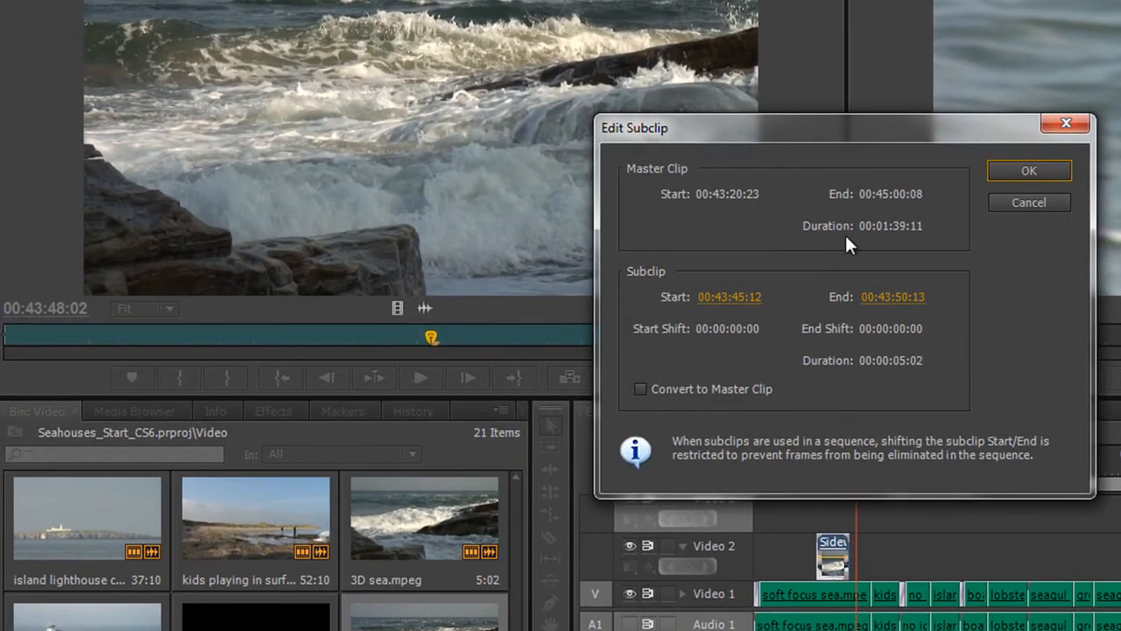
{"action": "mouse_move", "coordinate": [701, 324]}
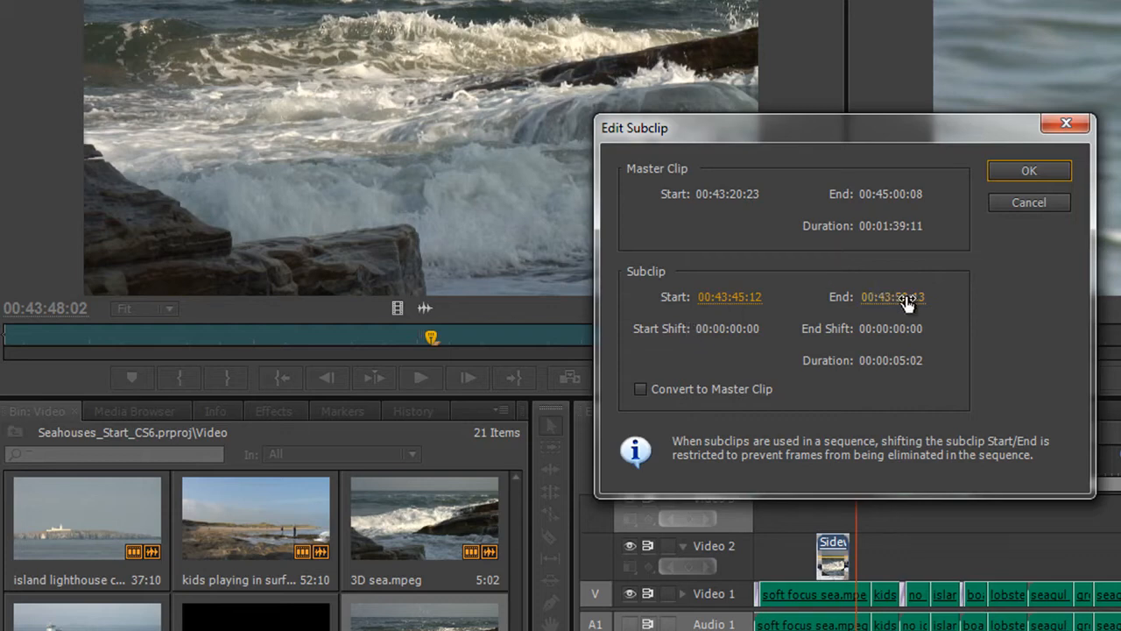
{"action": "type", "text": "00:44:18:17"}
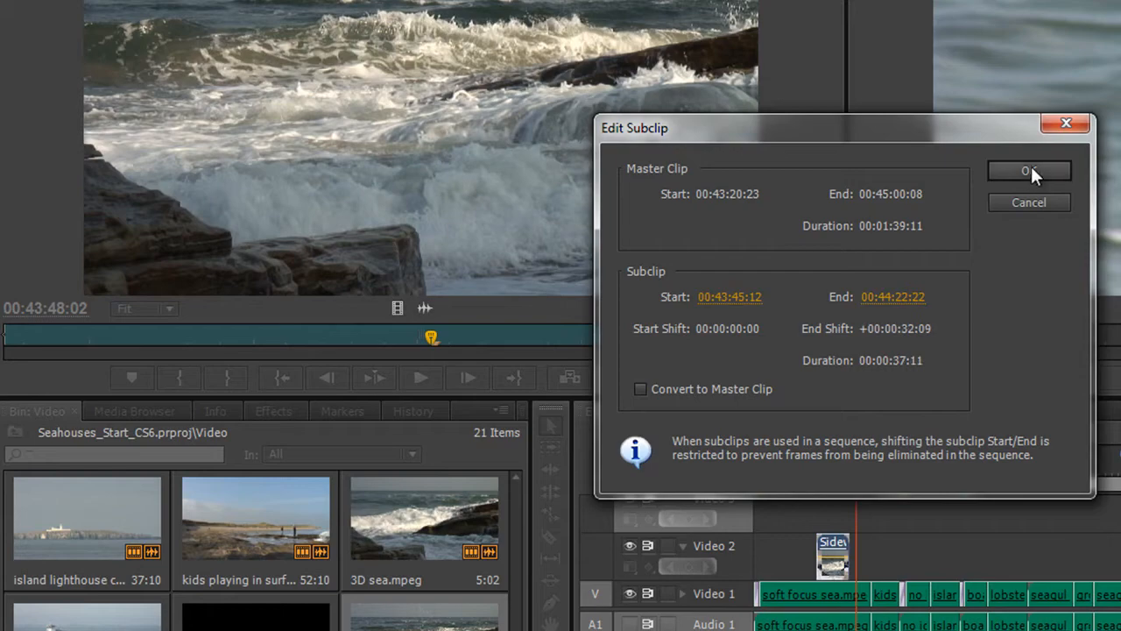
{"action": "left_click", "coordinate": [1030, 172]}
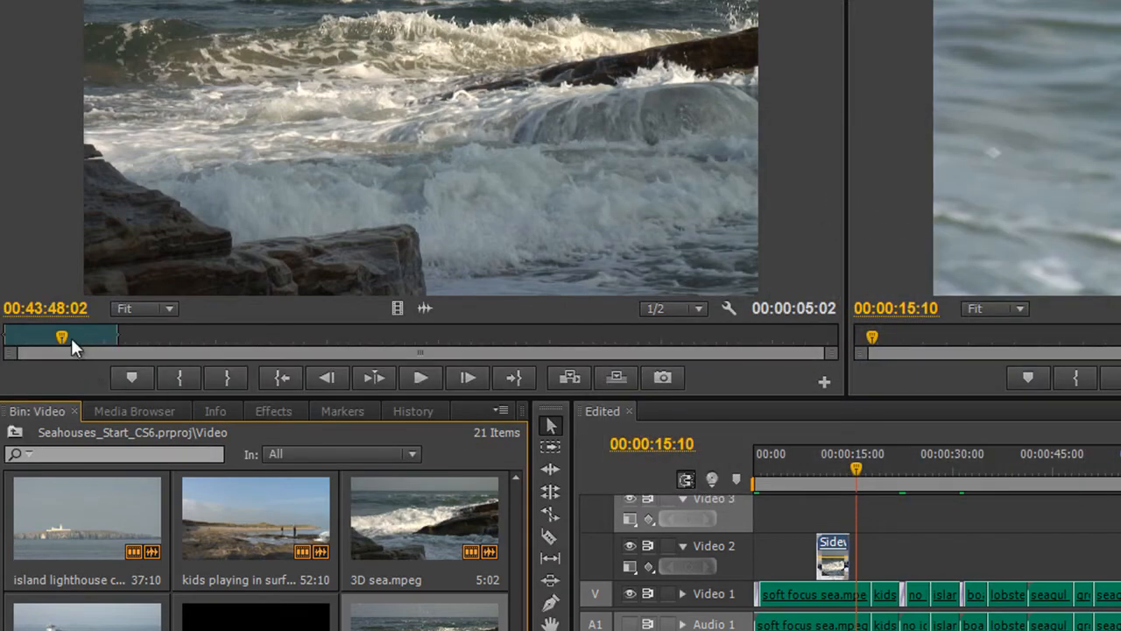
{"action": "left_click_drag", "start_coordinate": [61, 338], "coordinate": [785, 338]}
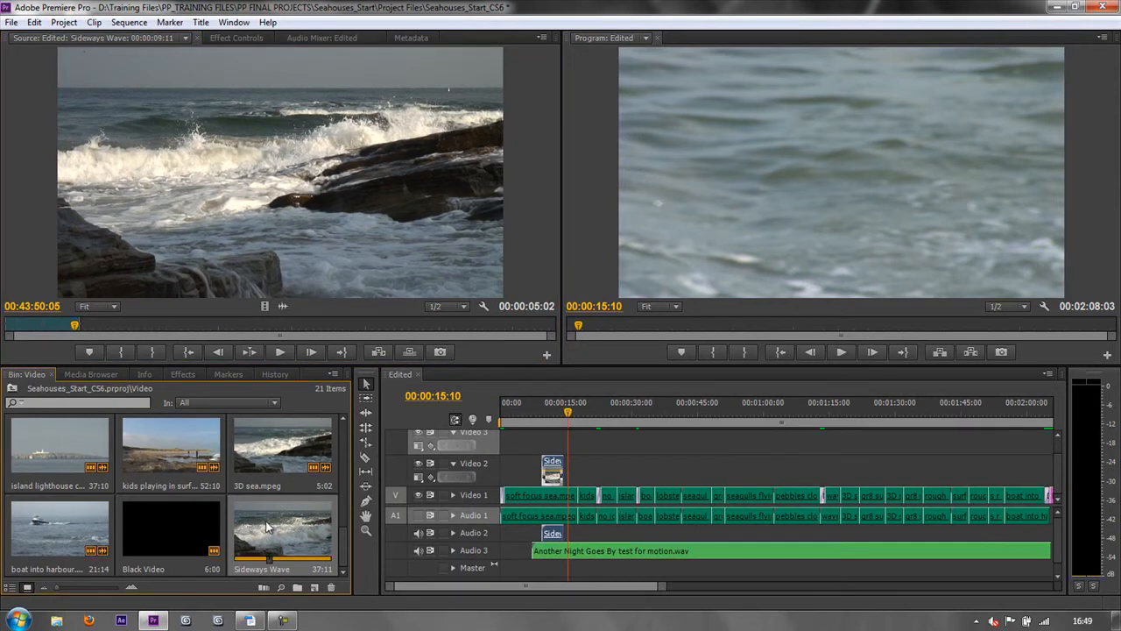
Reopen Edit Subclip on Sideways Wave to review its start and end times
{"action": "right_click", "coordinate": [282, 525]}
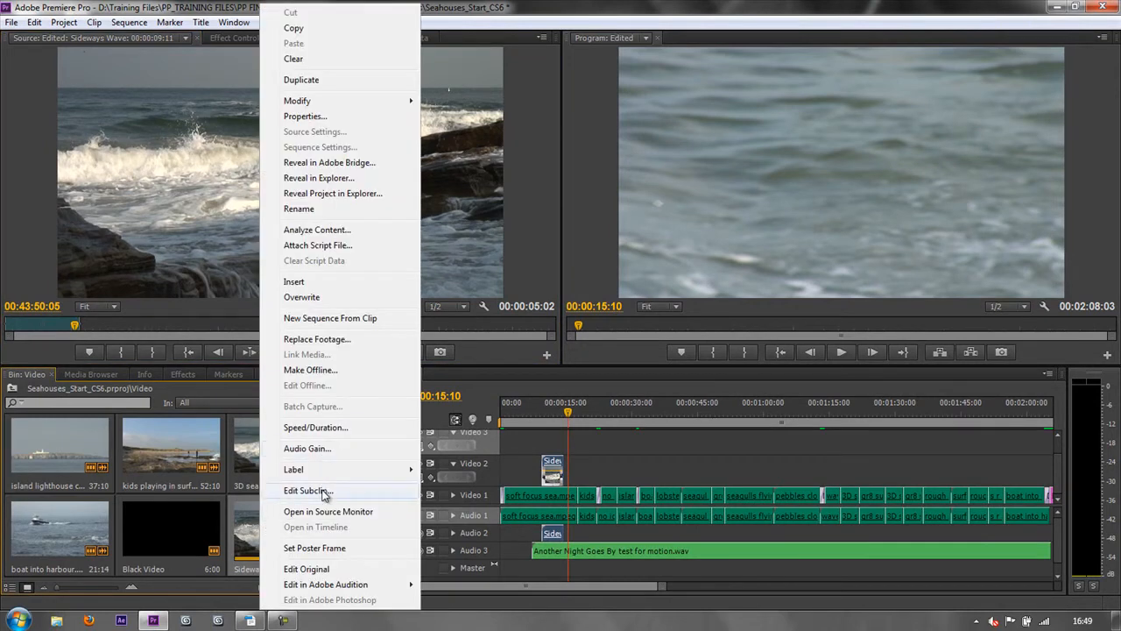
{"action": "left_click", "coordinate": [305, 491]}
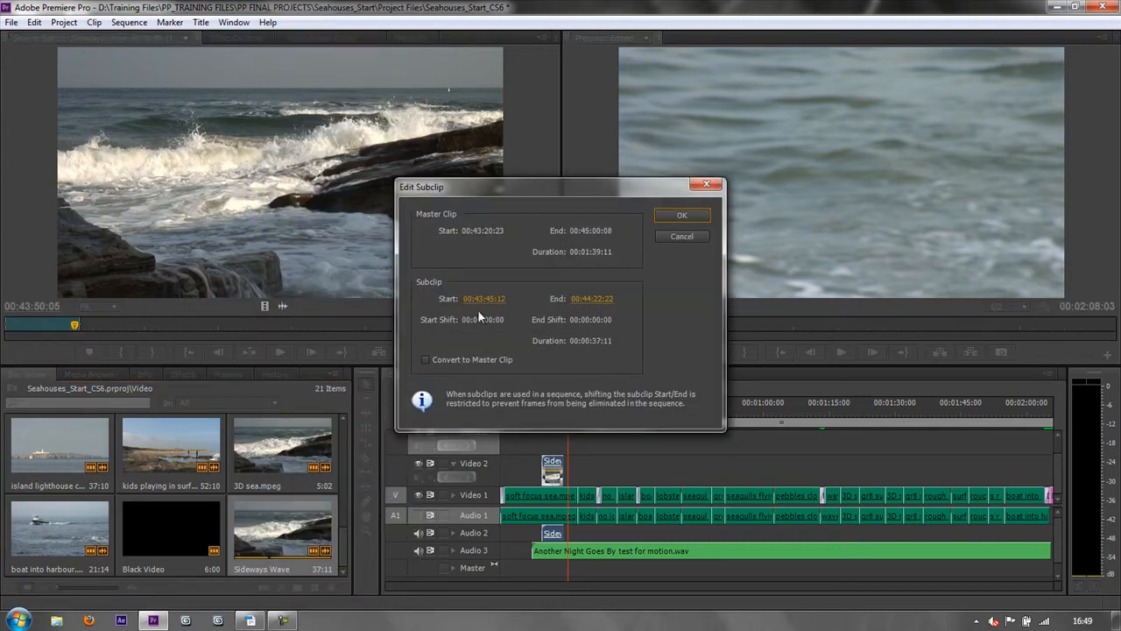
{"action": "mouse_move", "coordinate": [575, 319]}
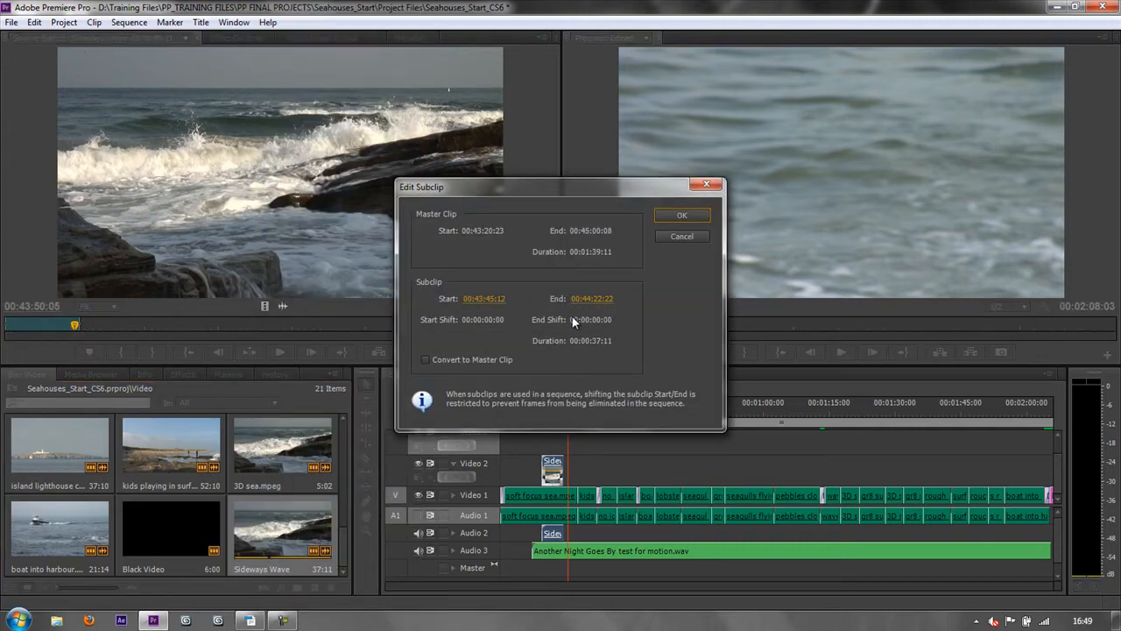
{"action": "mouse_move", "coordinate": [578, 319]}
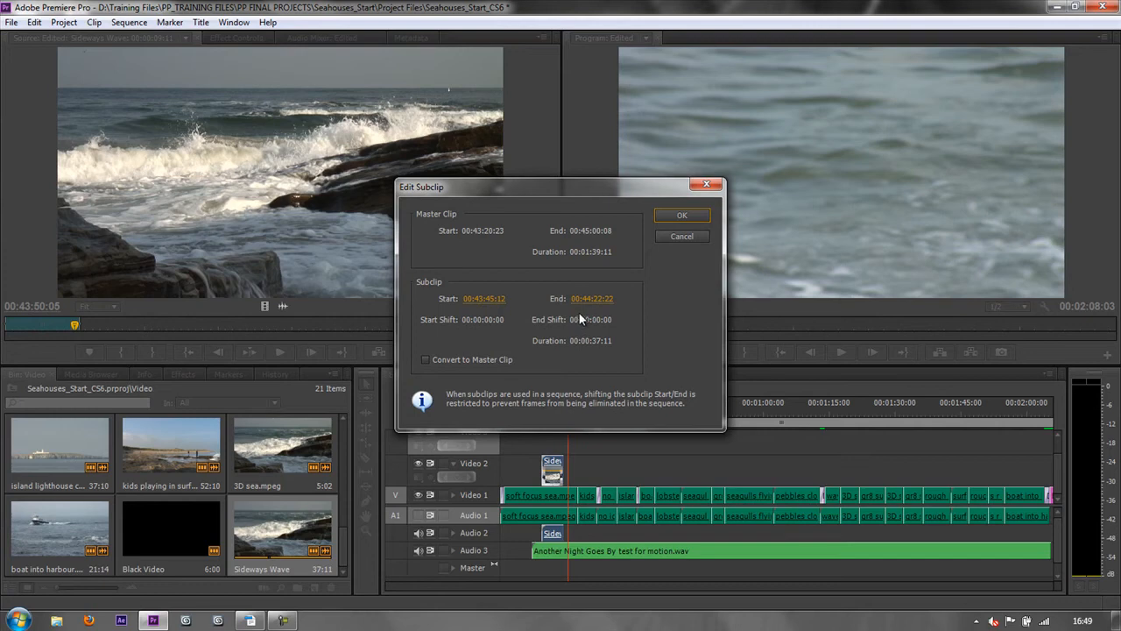